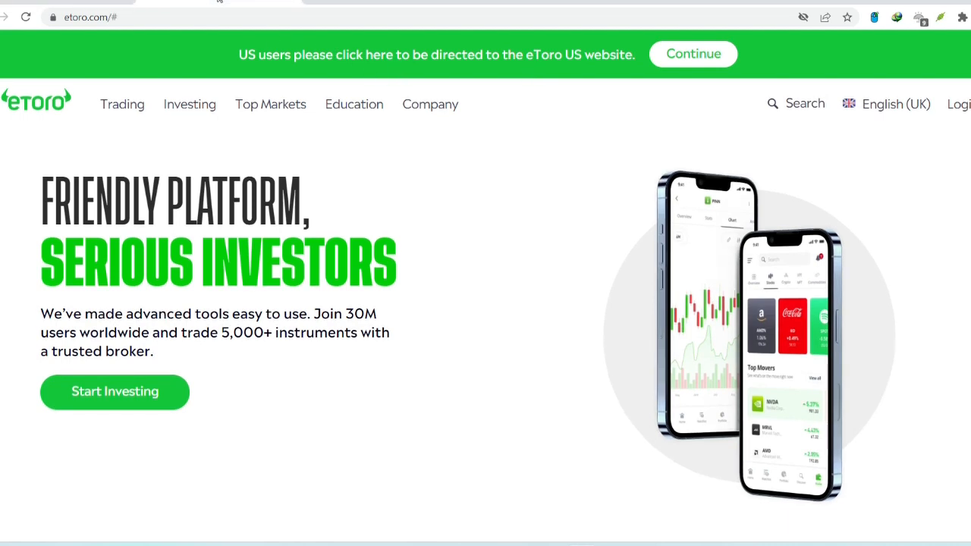
mouse_move(346, 62)
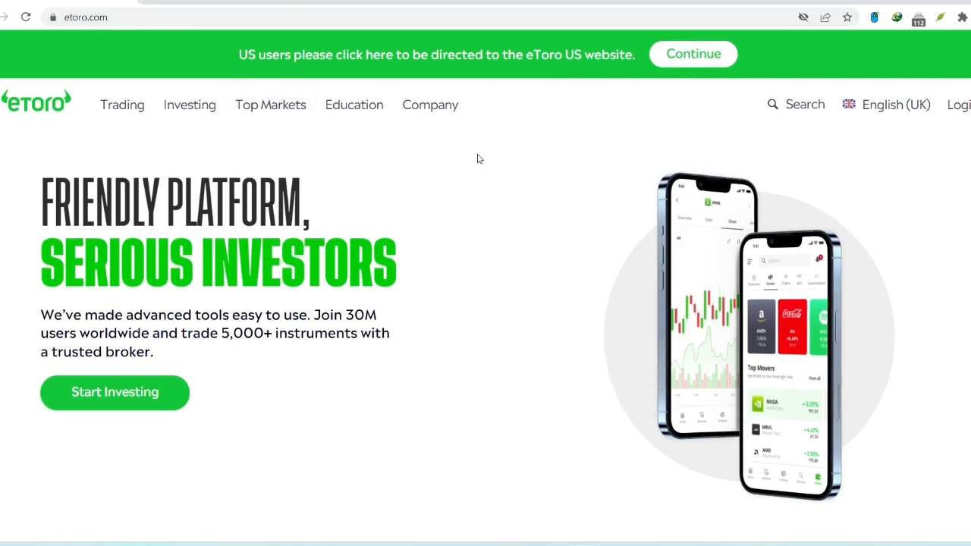
- Scroll the homepage from the hero banner down to the 'Diversify your portfolio' heading
scroll("down", 3)
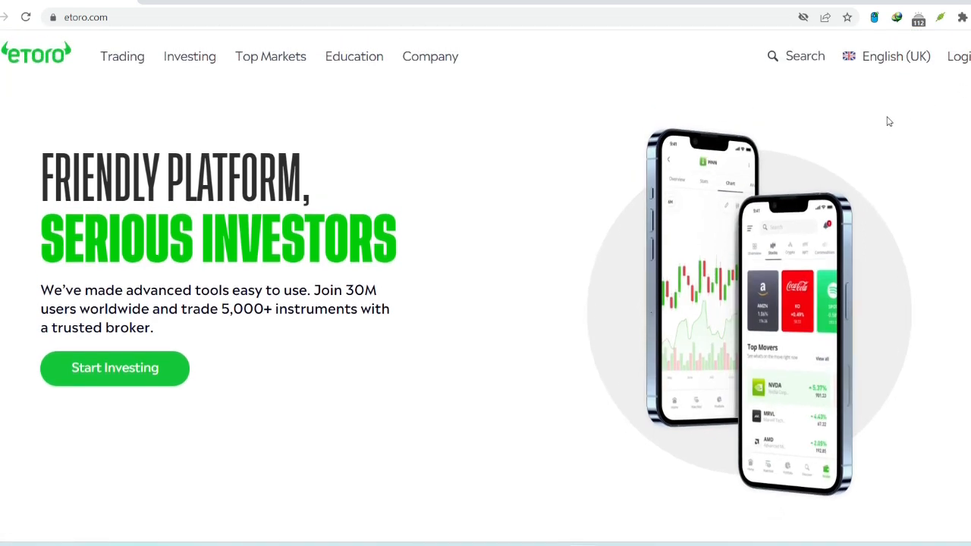
scroll("down", 3)
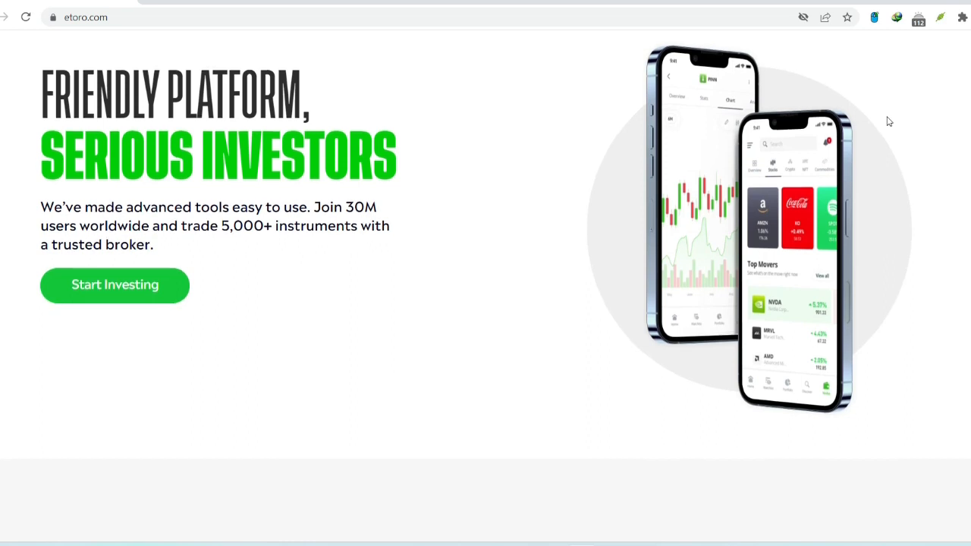
scroll("down", 3)
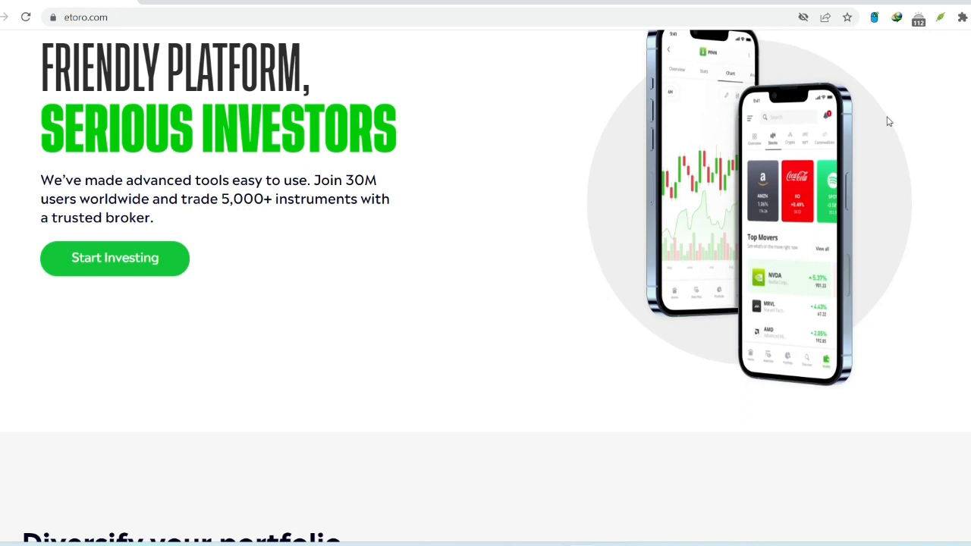
scroll("down", 3)
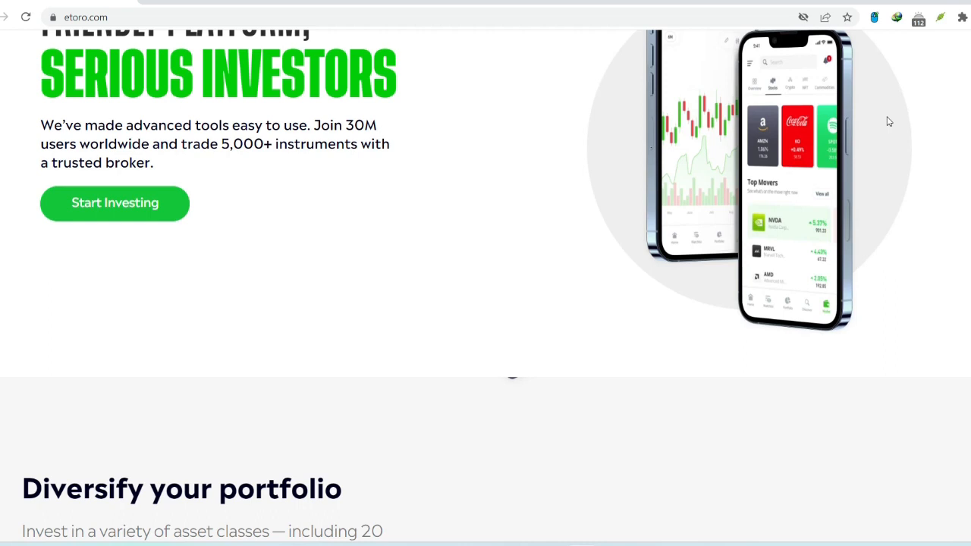
scroll("down", 3)
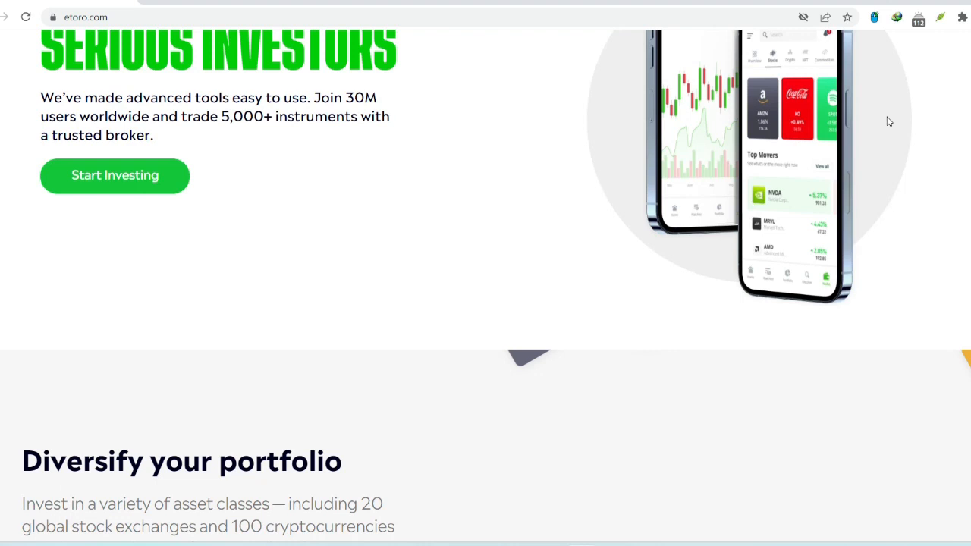
- Scroll past 'Diversify your portfolio' until the five 'Choose your core' portfolios are showing
scroll("down", 3)
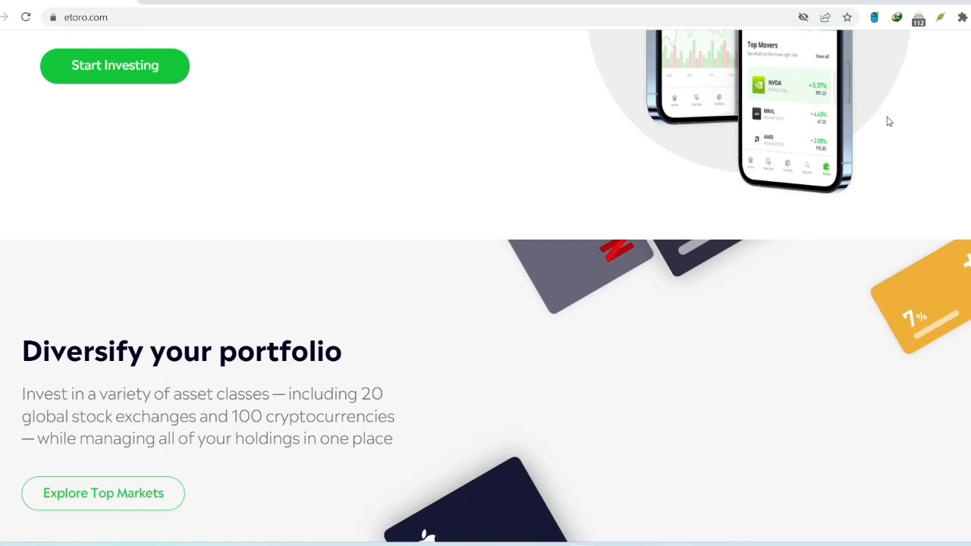
scroll("down", 3)
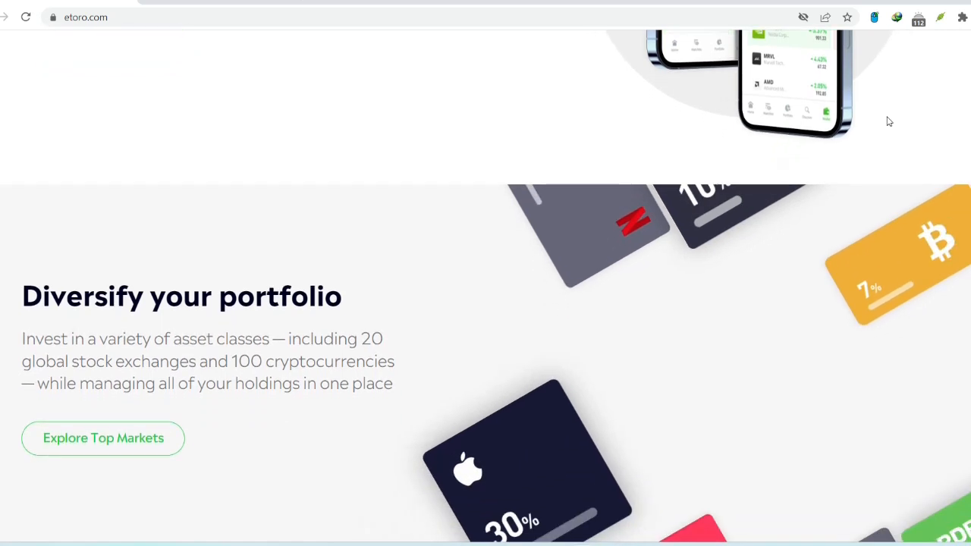
scroll("down", 3)
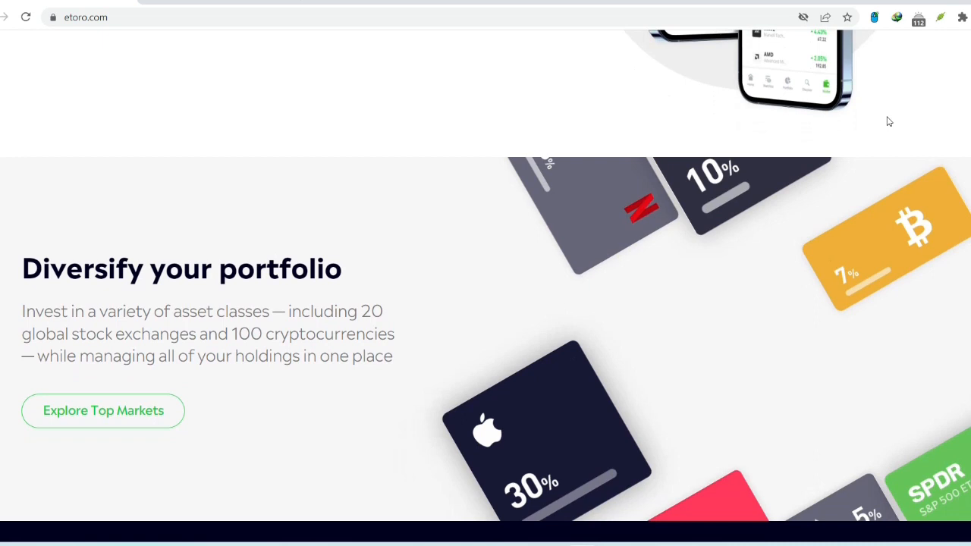
scroll("down", 3)
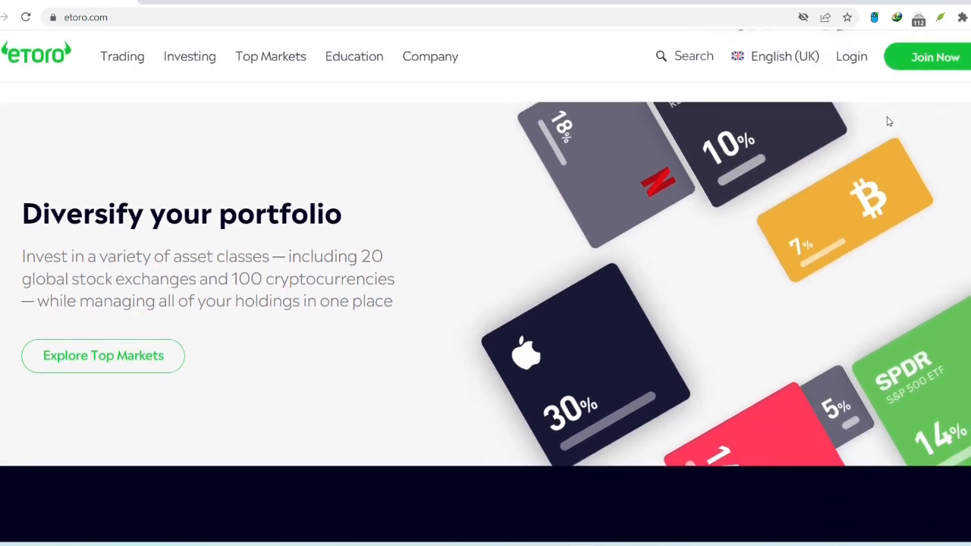
scroll("down", 3)
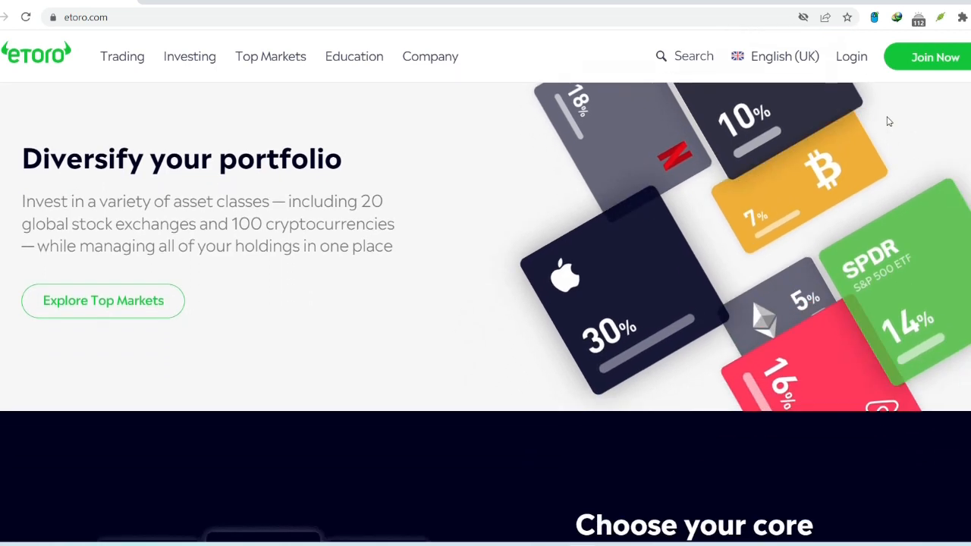
scroll("down", 3)
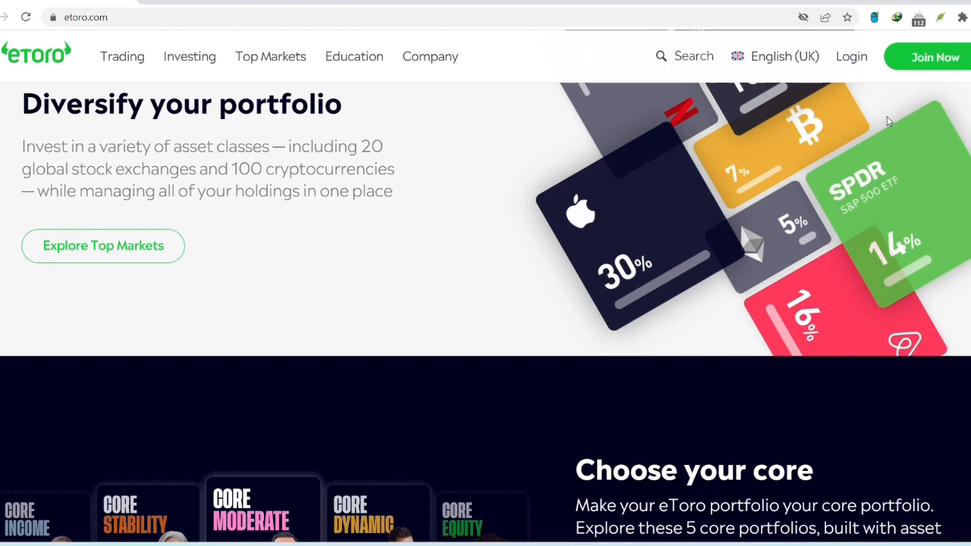
scroll("down", 3)
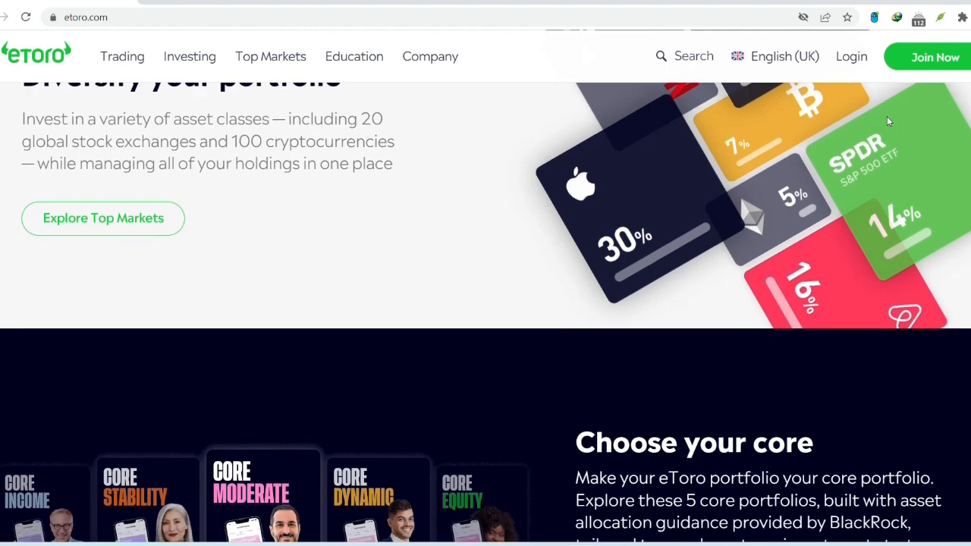
scroll("down", 3)
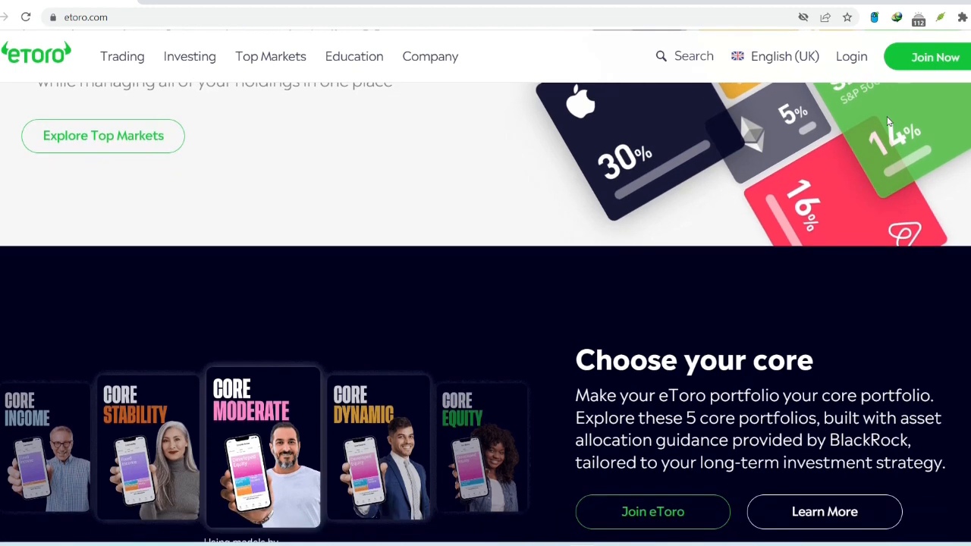
- Scroll past the banking partner logos until the 'Copy top investors' heading comes into view
scroll("down", 3)
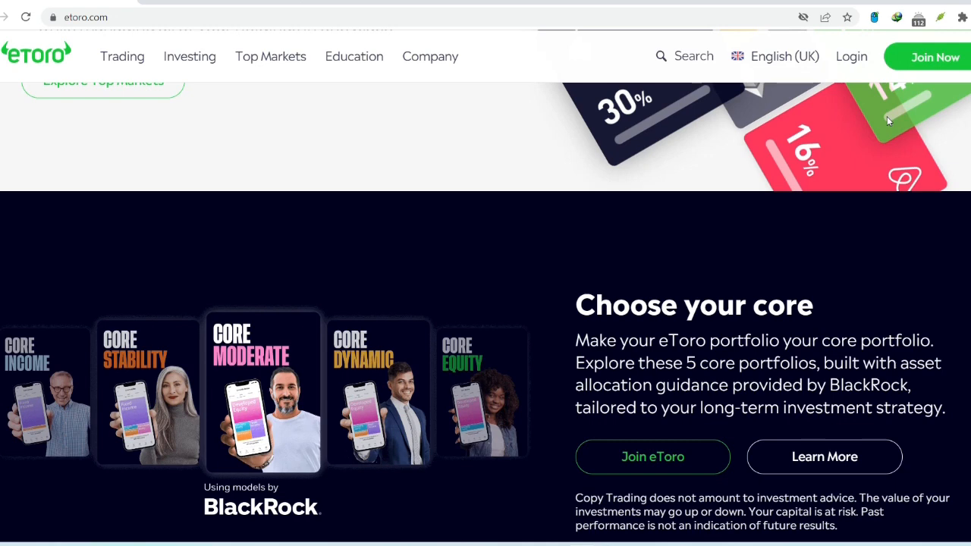
scroll("down", 3)
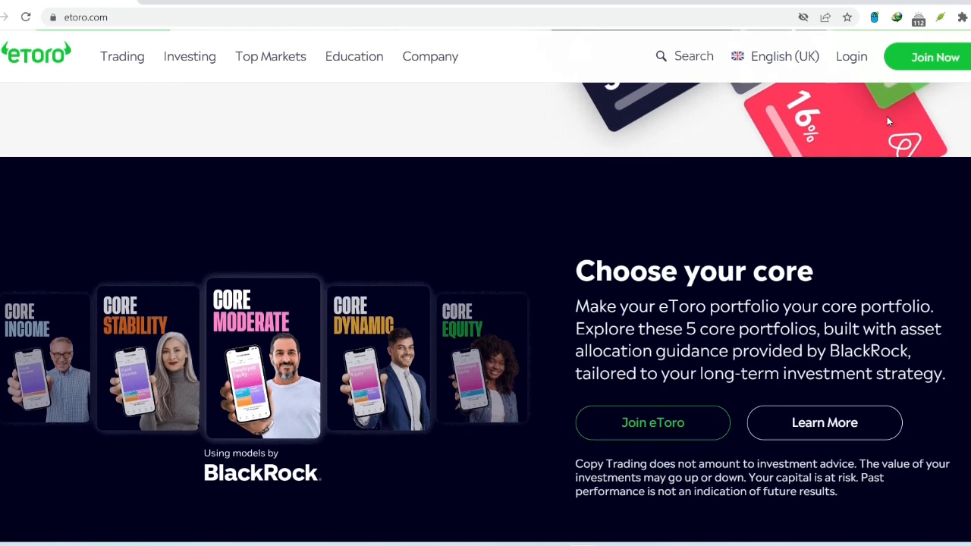
scroll("down", 3)
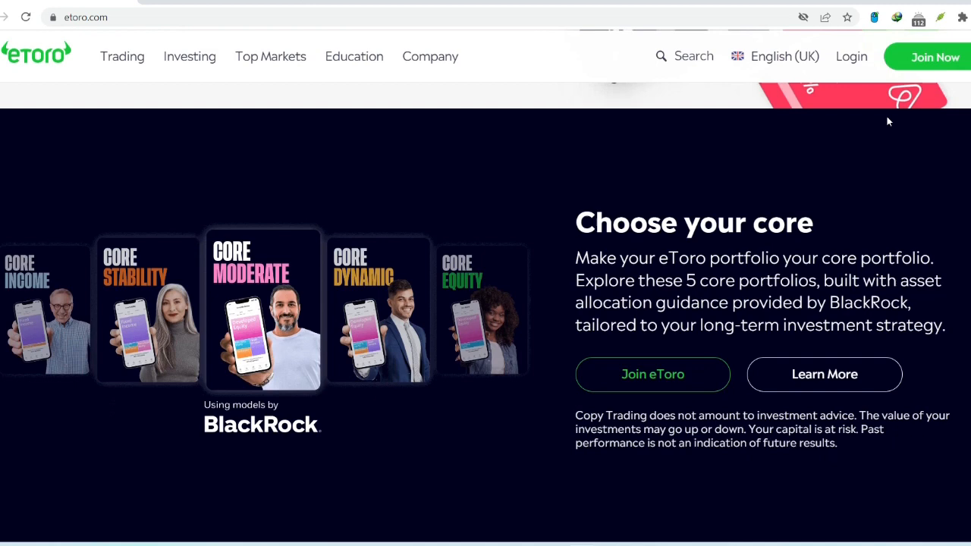
scroll("down", 3)
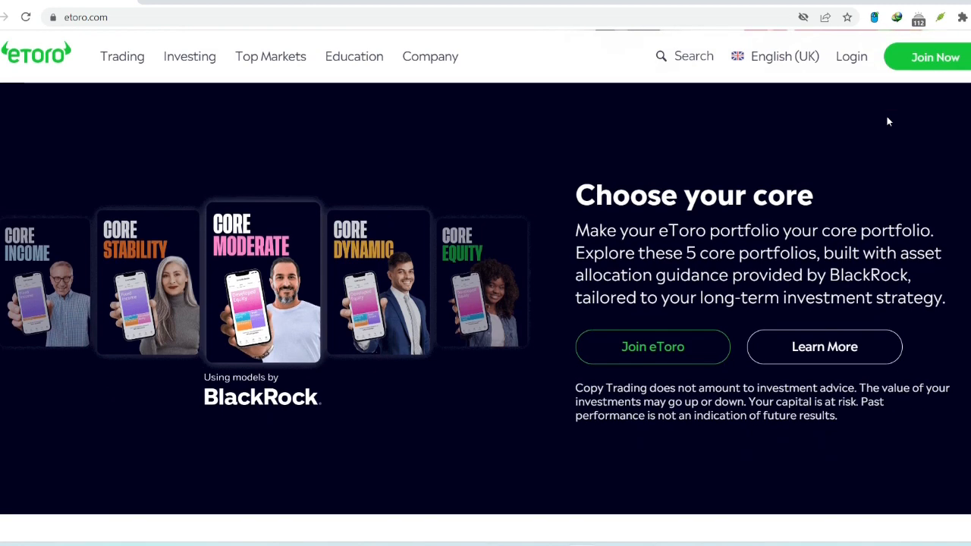
scroll("down", 3)
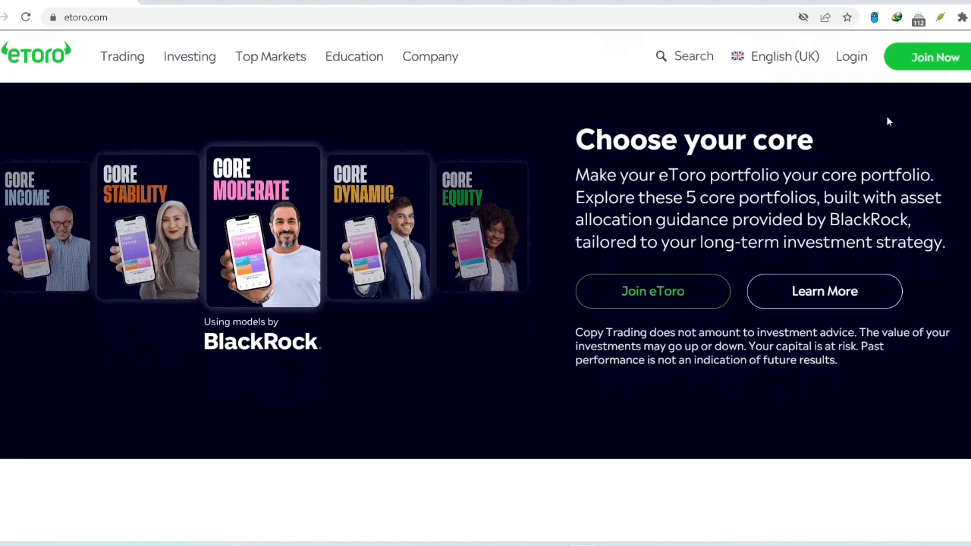
scroll("down", 3)
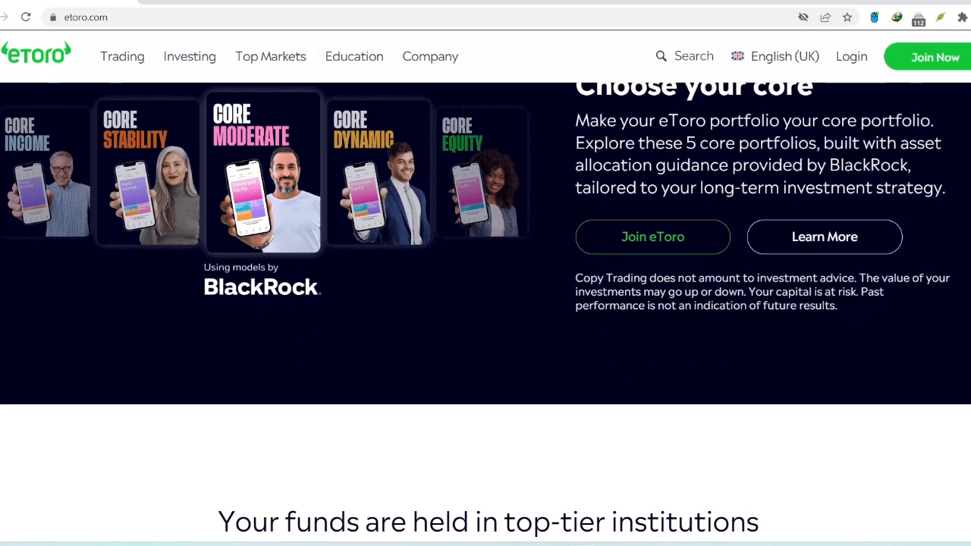
scroll("down", 3)
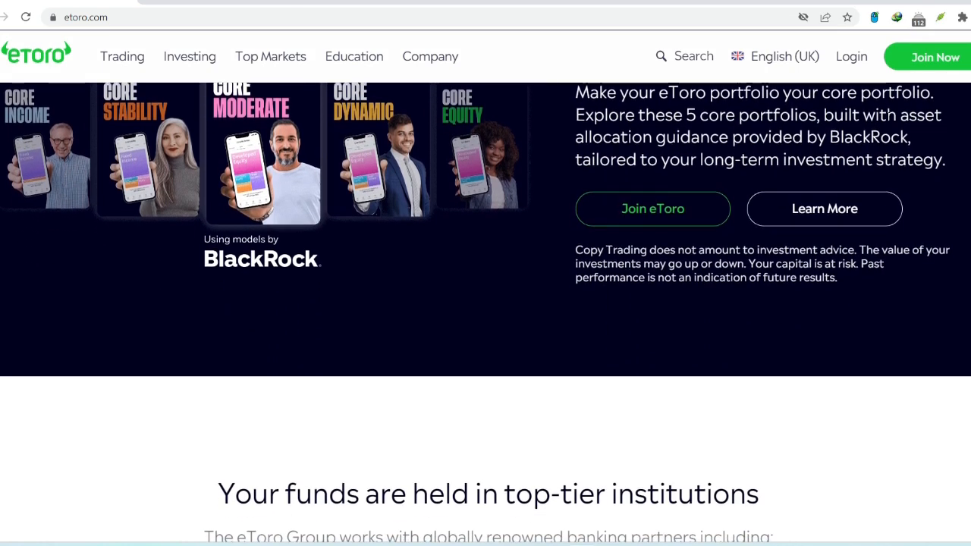
scroll("down", 3)
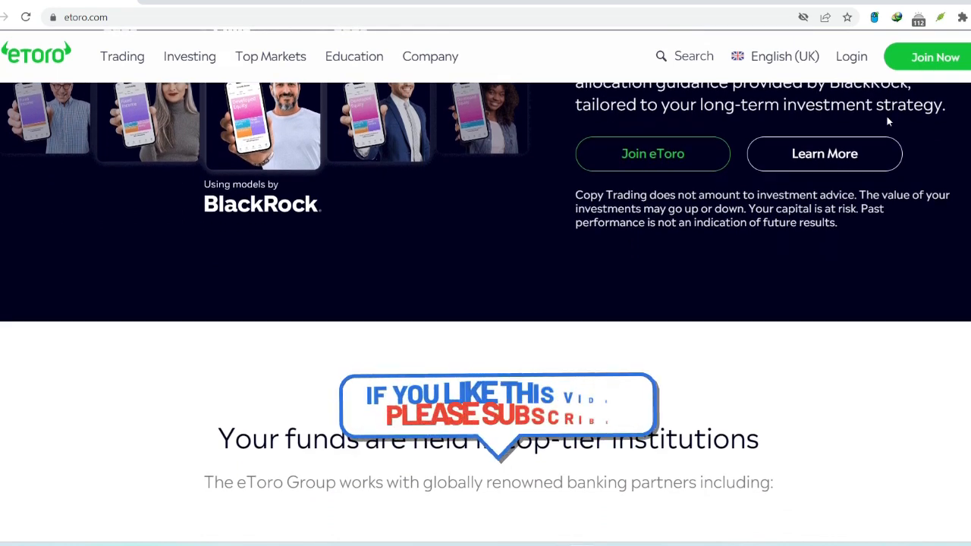
scroll("down", 3)
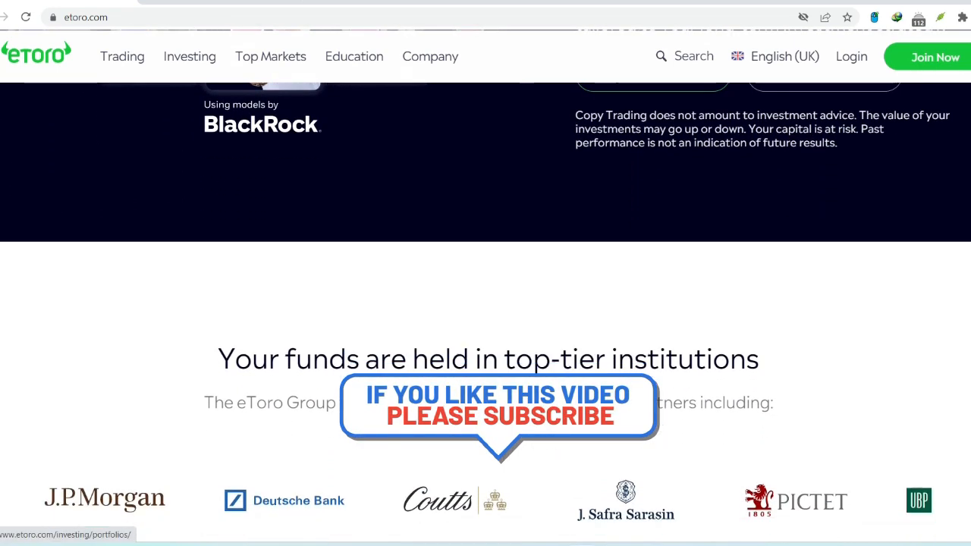
scroll("down", 3)
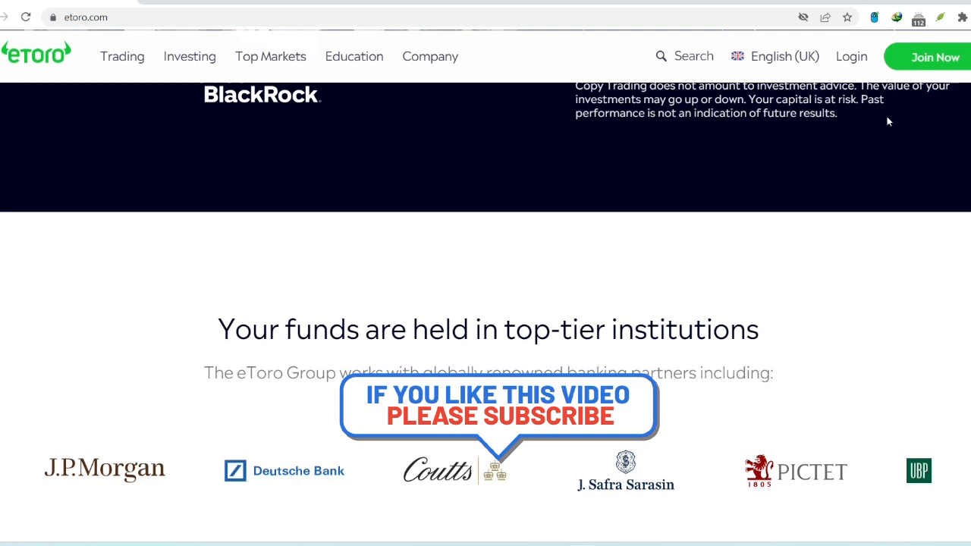
scroll("down", 3)
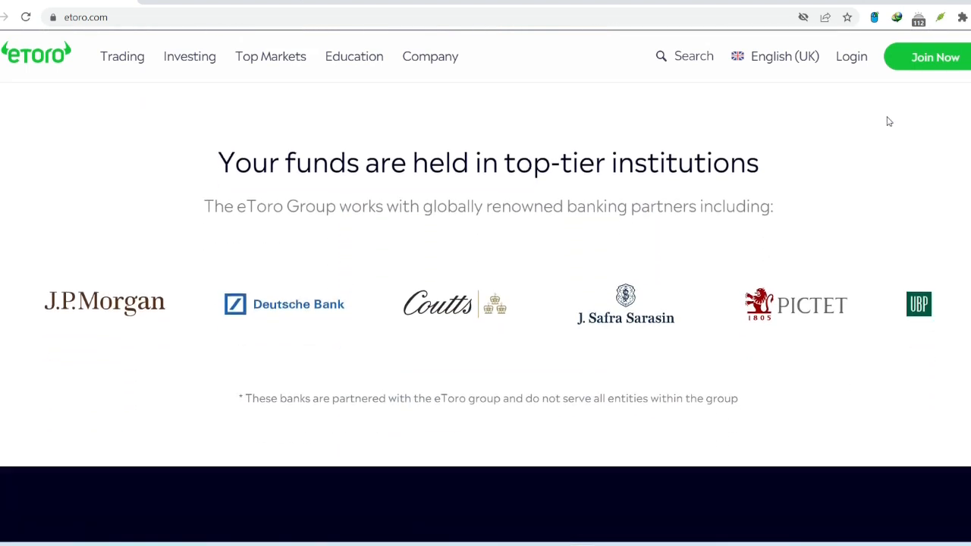
scroll("down", 3)
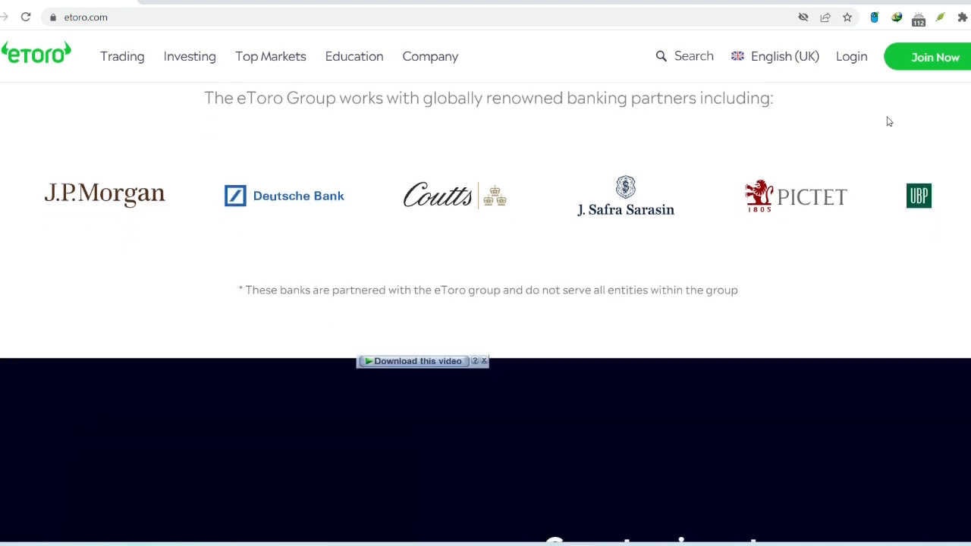
scroll("down", 3)
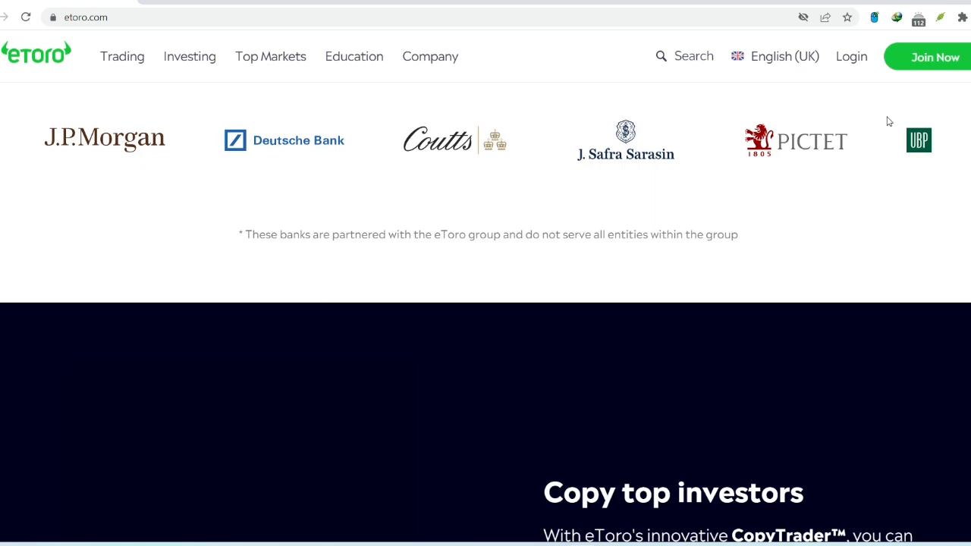
scroll("down", 3)
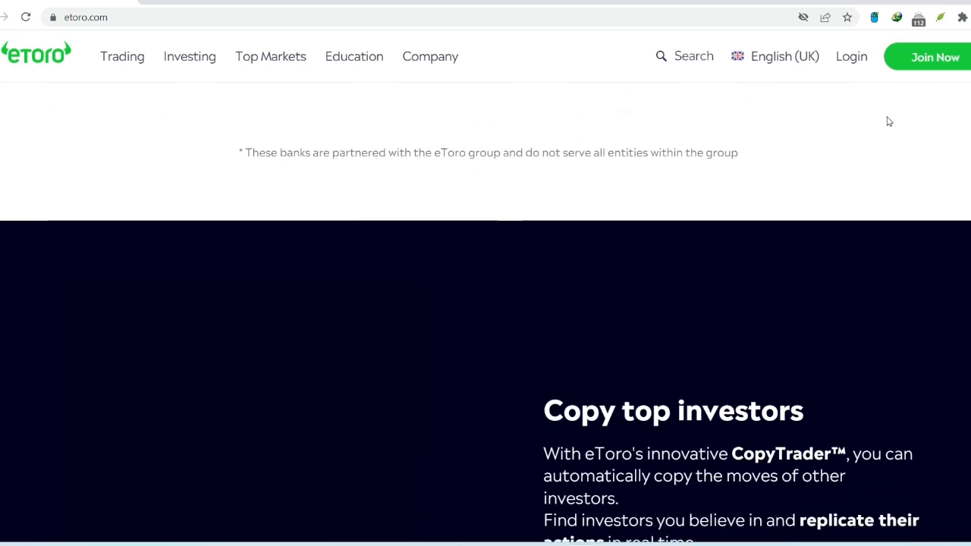
- Scroll through the CopyTrader section until the 'Trusted worldwide' heading appears
scroll("down", 3)
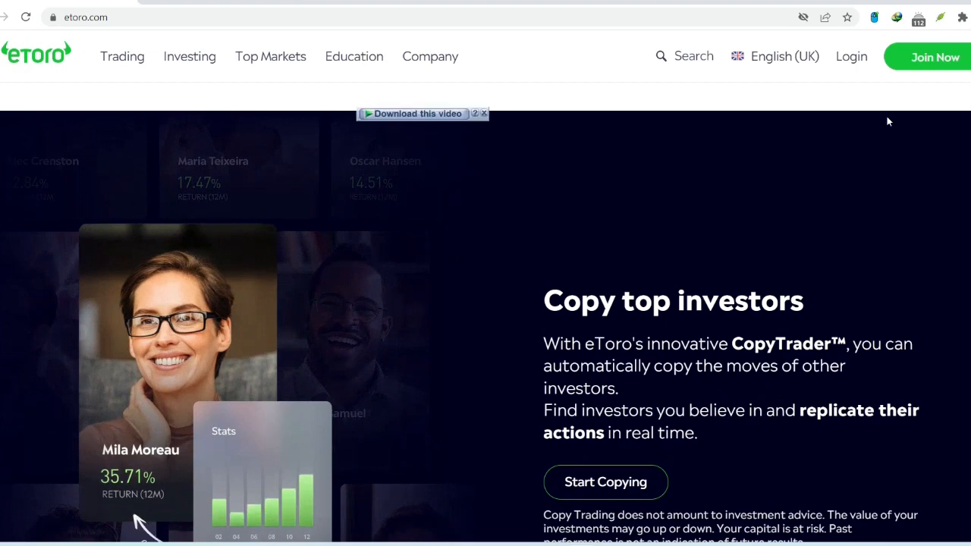
scroll("down", 3)
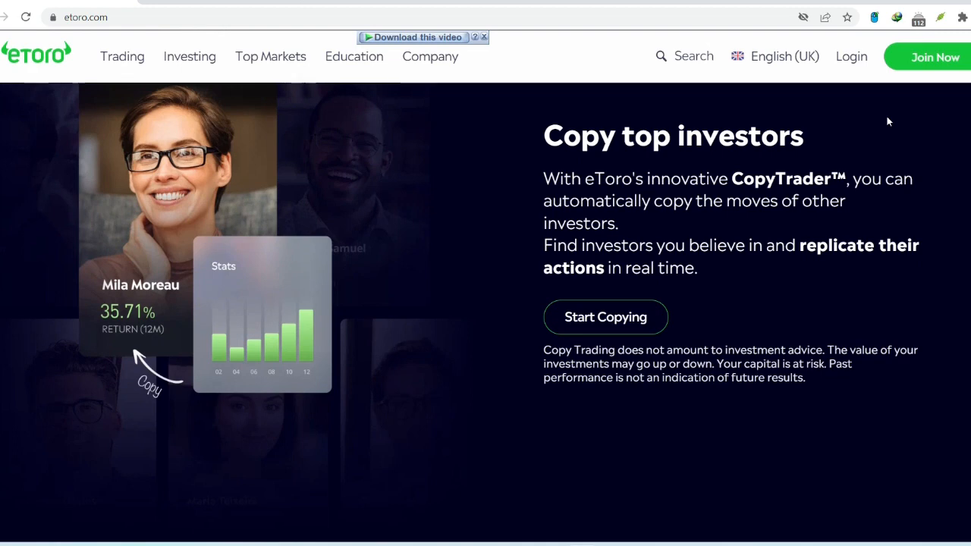
left_click(482, 37)
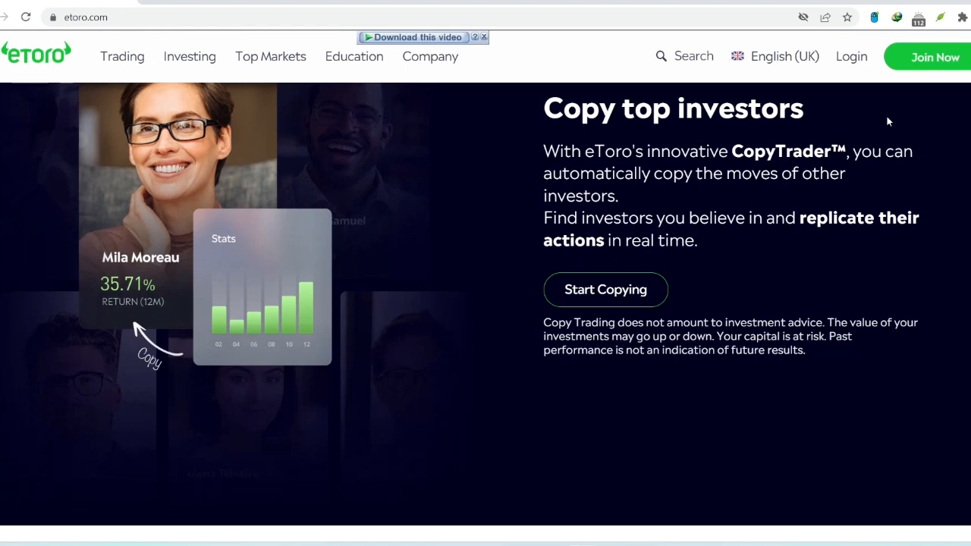
scroll("down", 3)
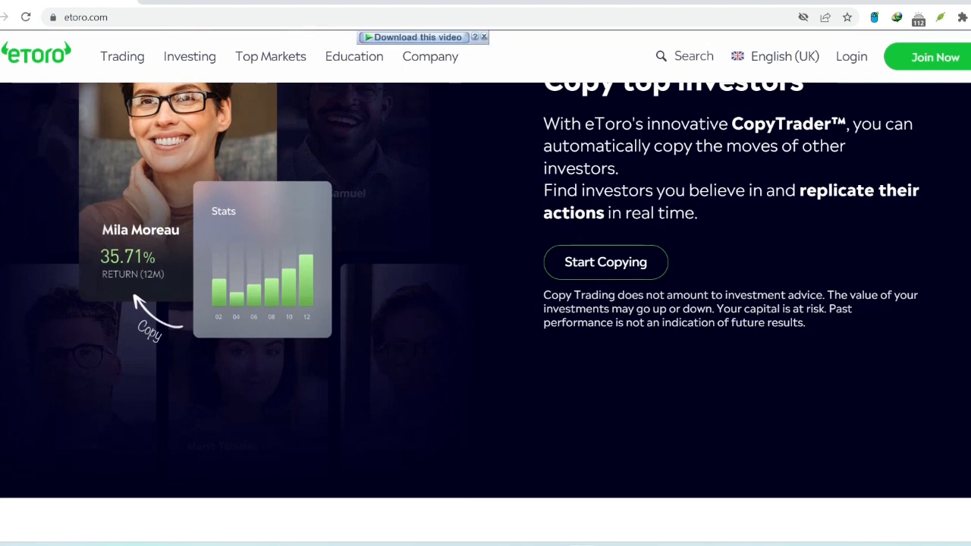
scroll("down", 3)
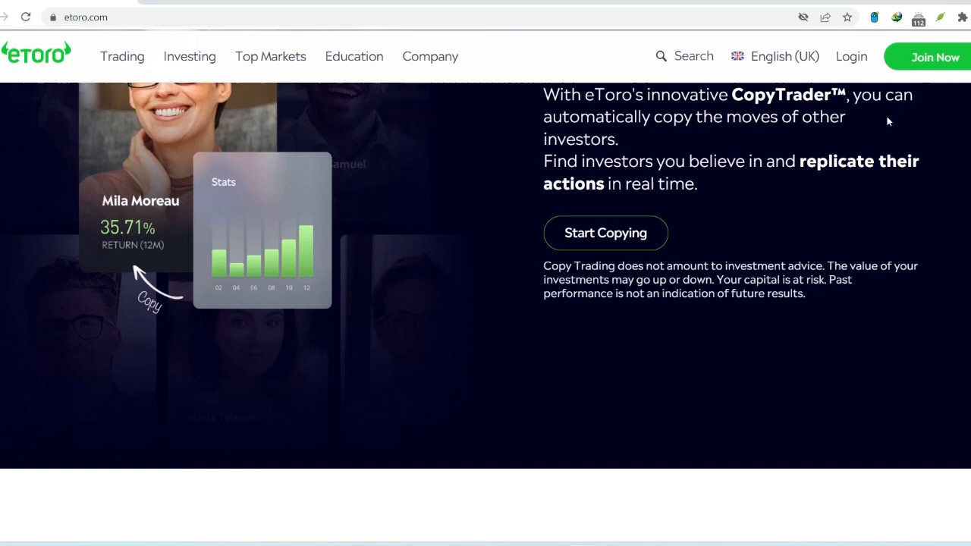
scroll("down", 3)
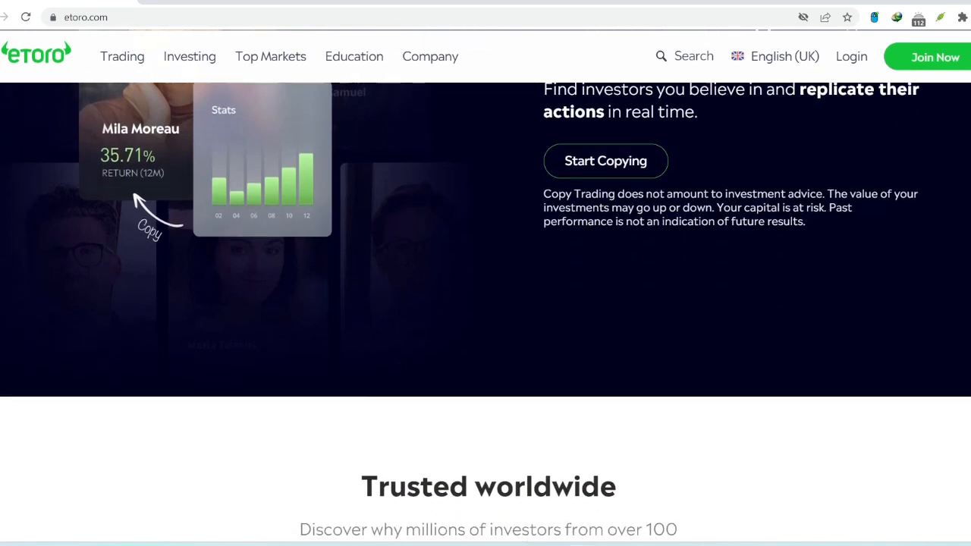
- Scroll a little further to center the 'Trusted worldwide' section on screen
scroll("down", 3)
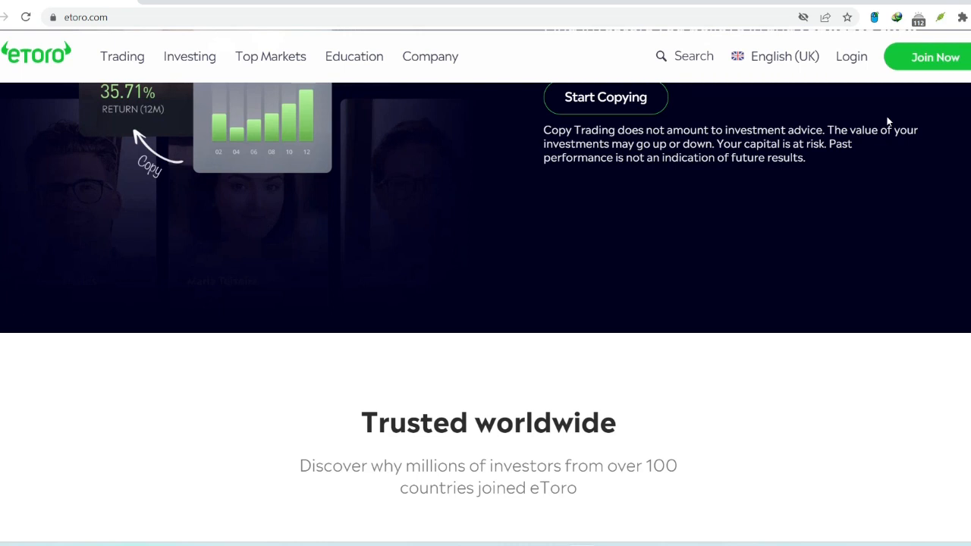
scroll("down", 3)
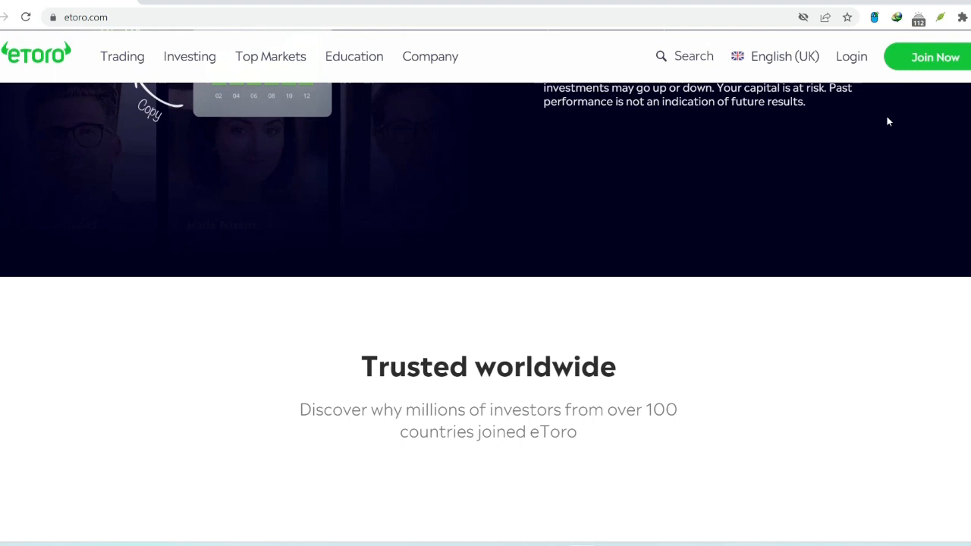
scroll("down", 3)
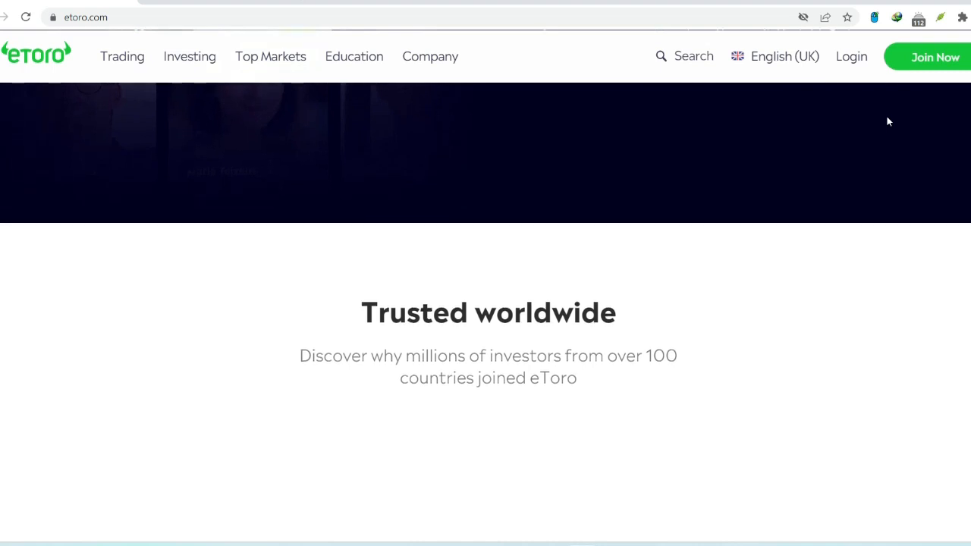
- Reload the homepage via the eToro logo, returning to the 'Friendly Platform, Serious Investors' hero
left_click(784, 56)
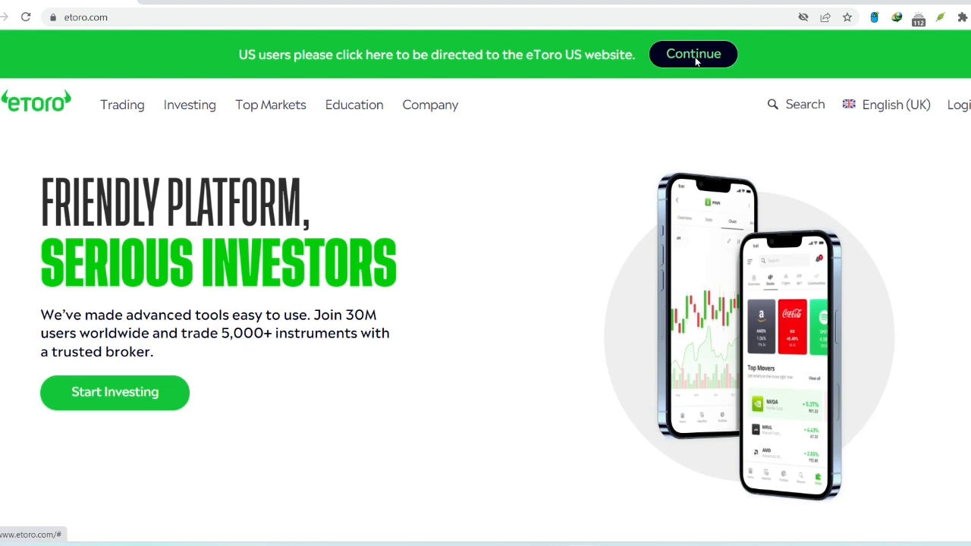
mouse_move(529, 73)
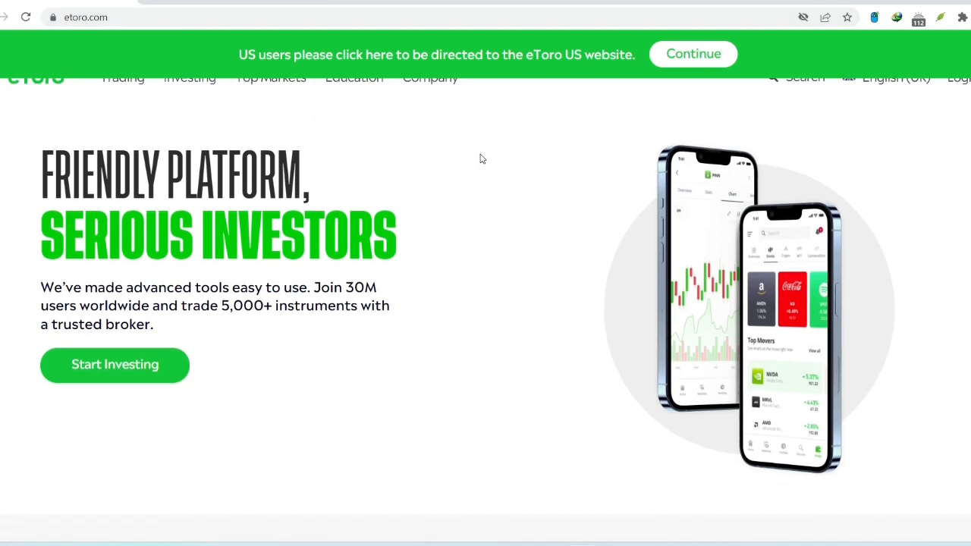
scroll("down", 3)
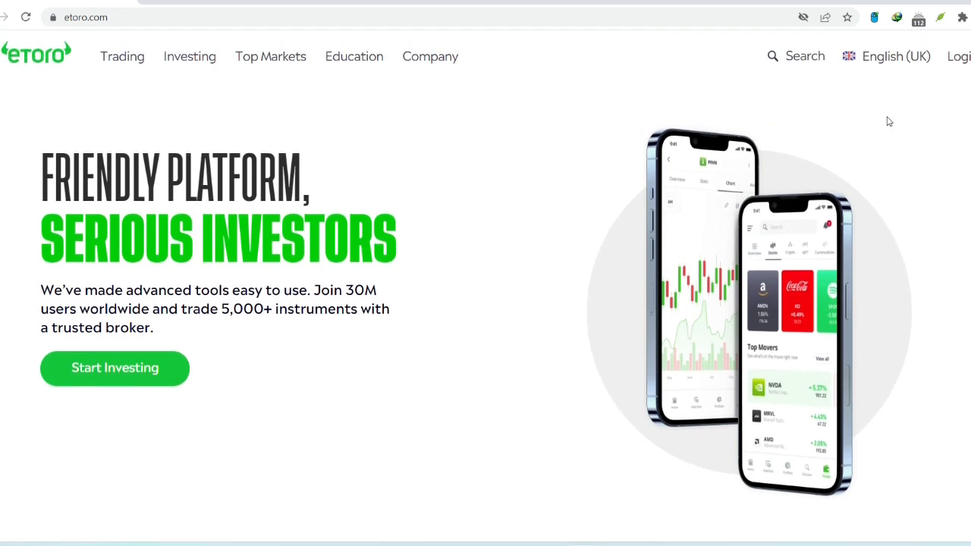
- Scroll down from the hero banner again until 'Diversify your portfolio' and Explore Top Markets appear
scroll("down", 3)
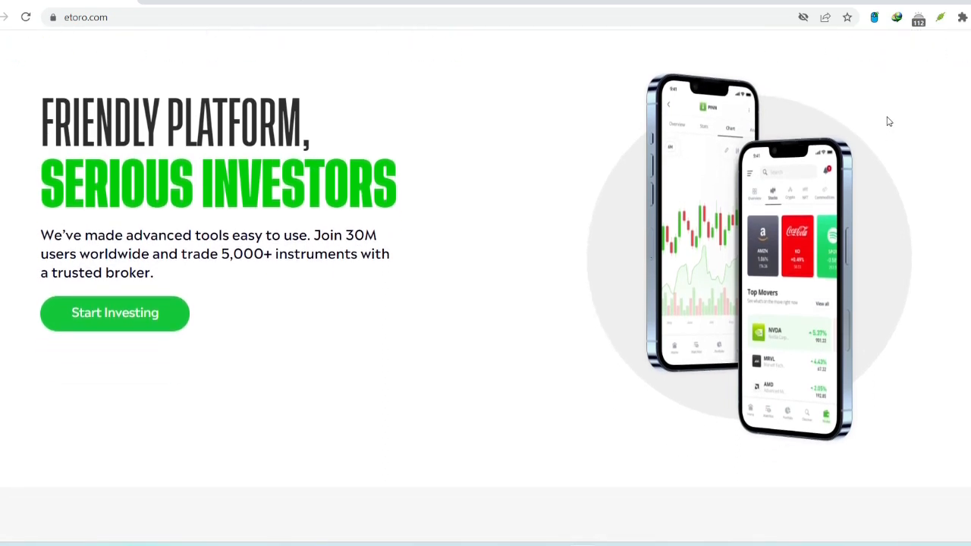
scroll("down", 3)
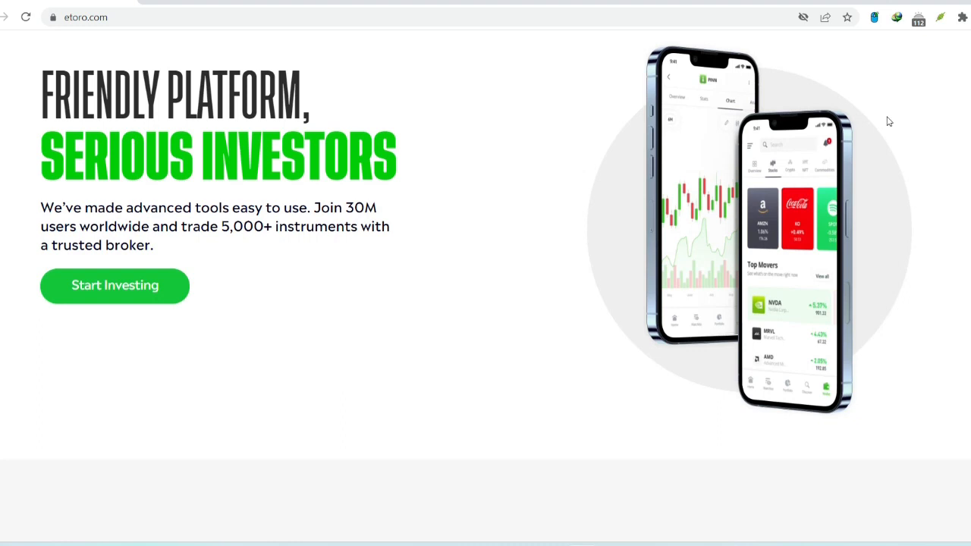
scroll("down", 3)
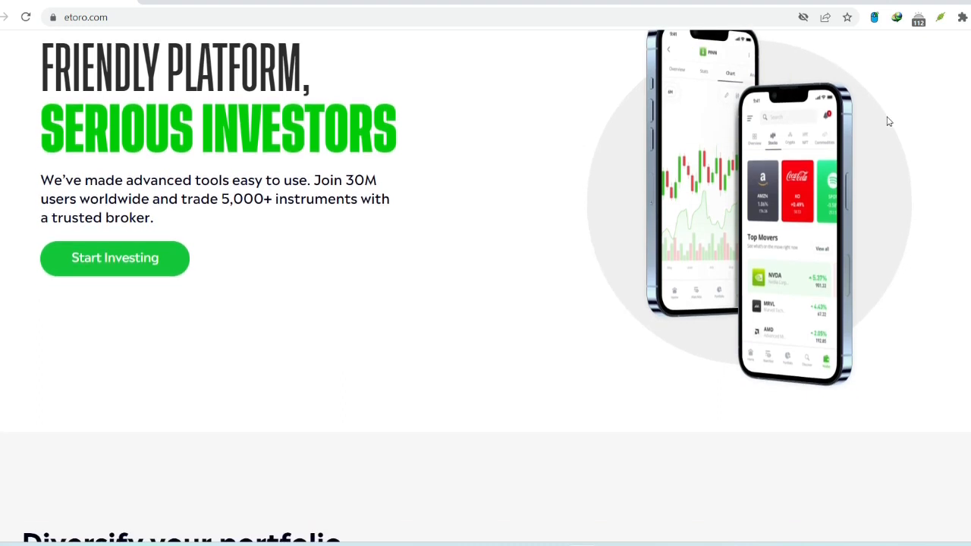
scroll("down", 3)
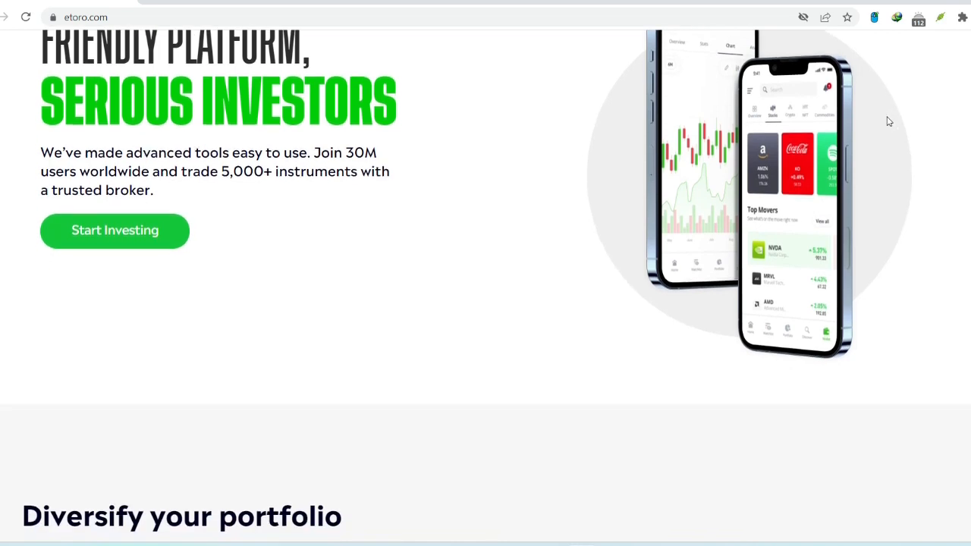
scroll("down", 3)
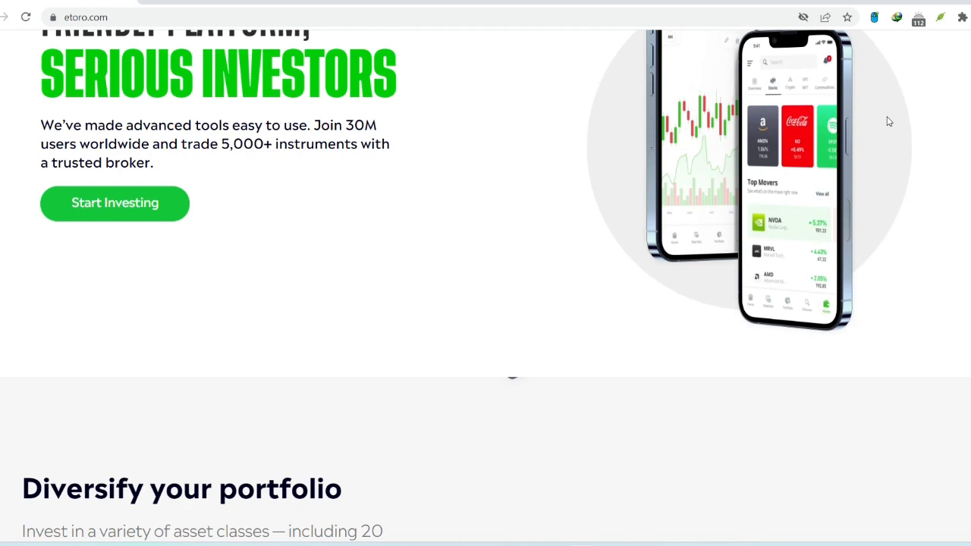
scroll("down", 3)
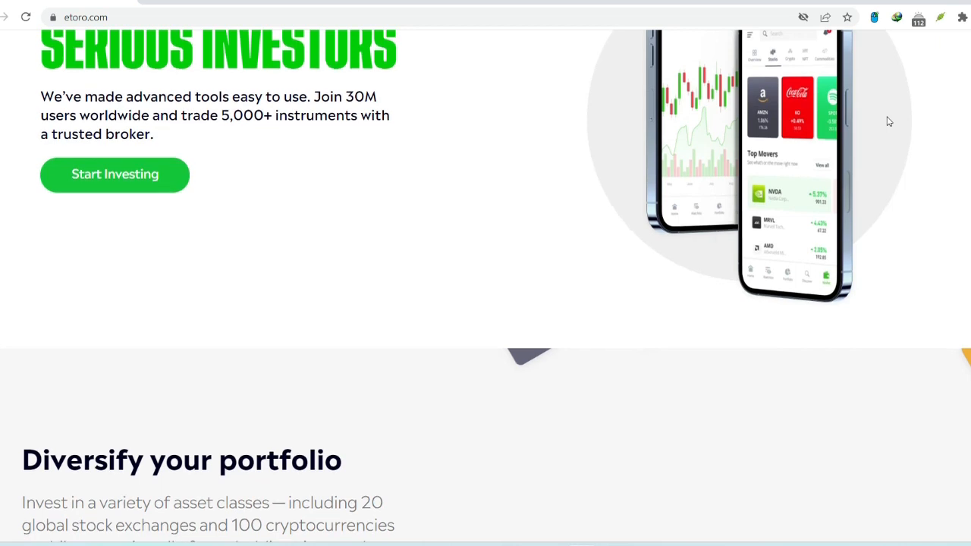
scroll("down", 3)
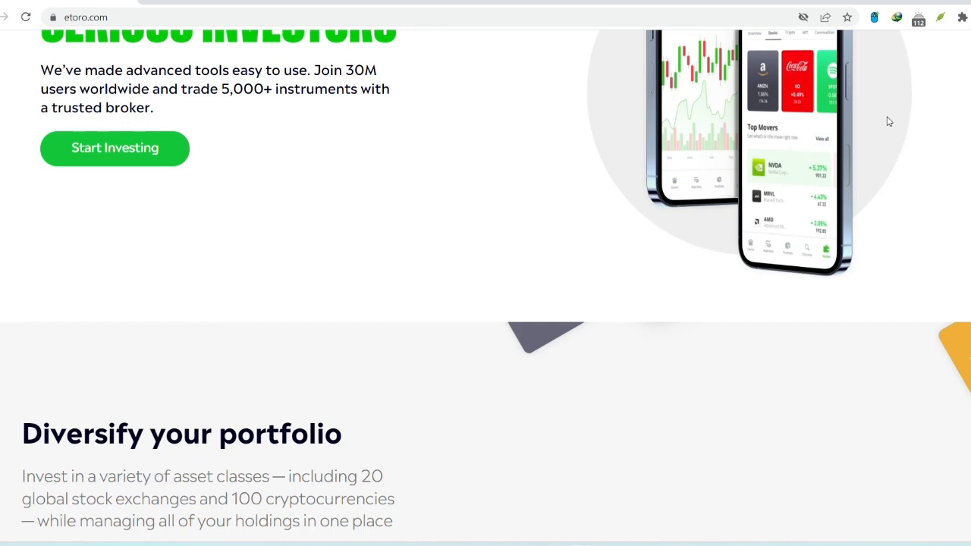
scroll("down", 3)
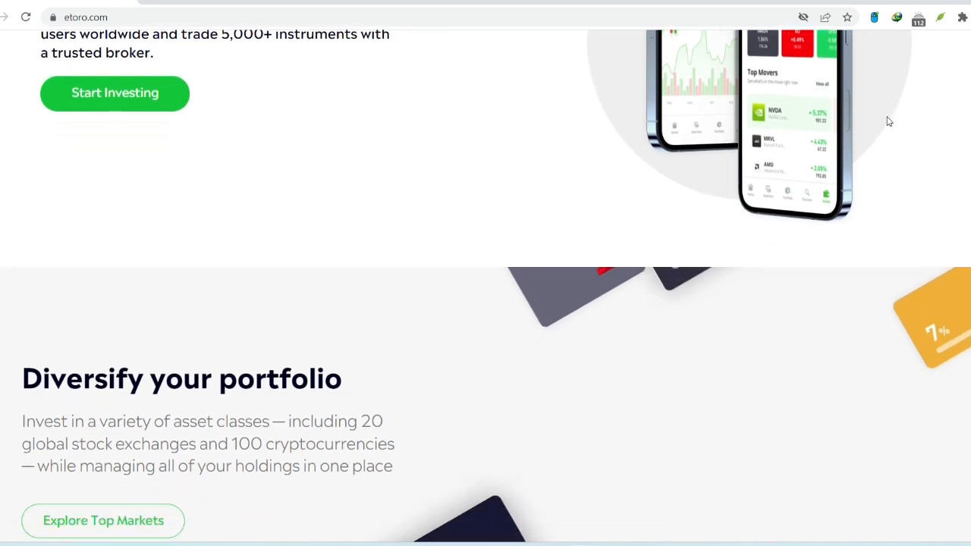
scroll("down", 3)
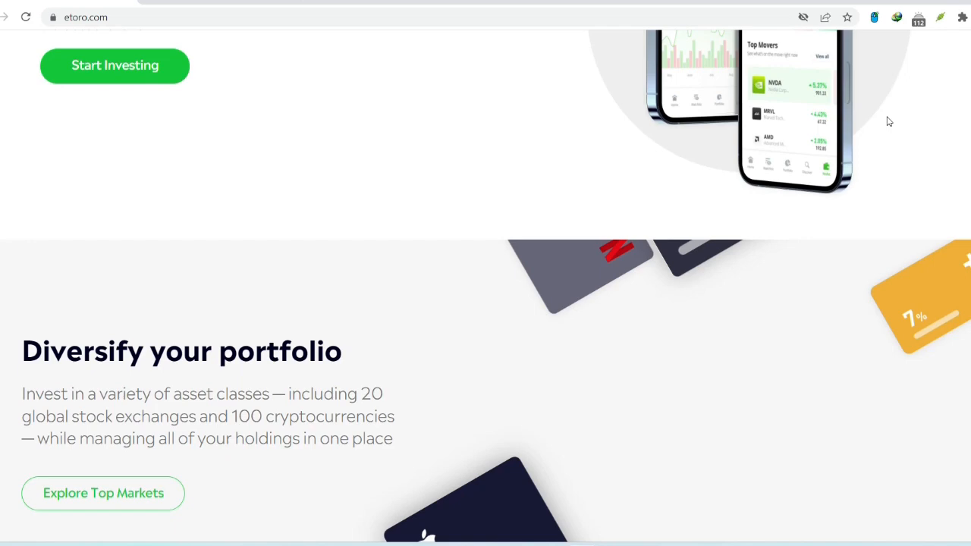